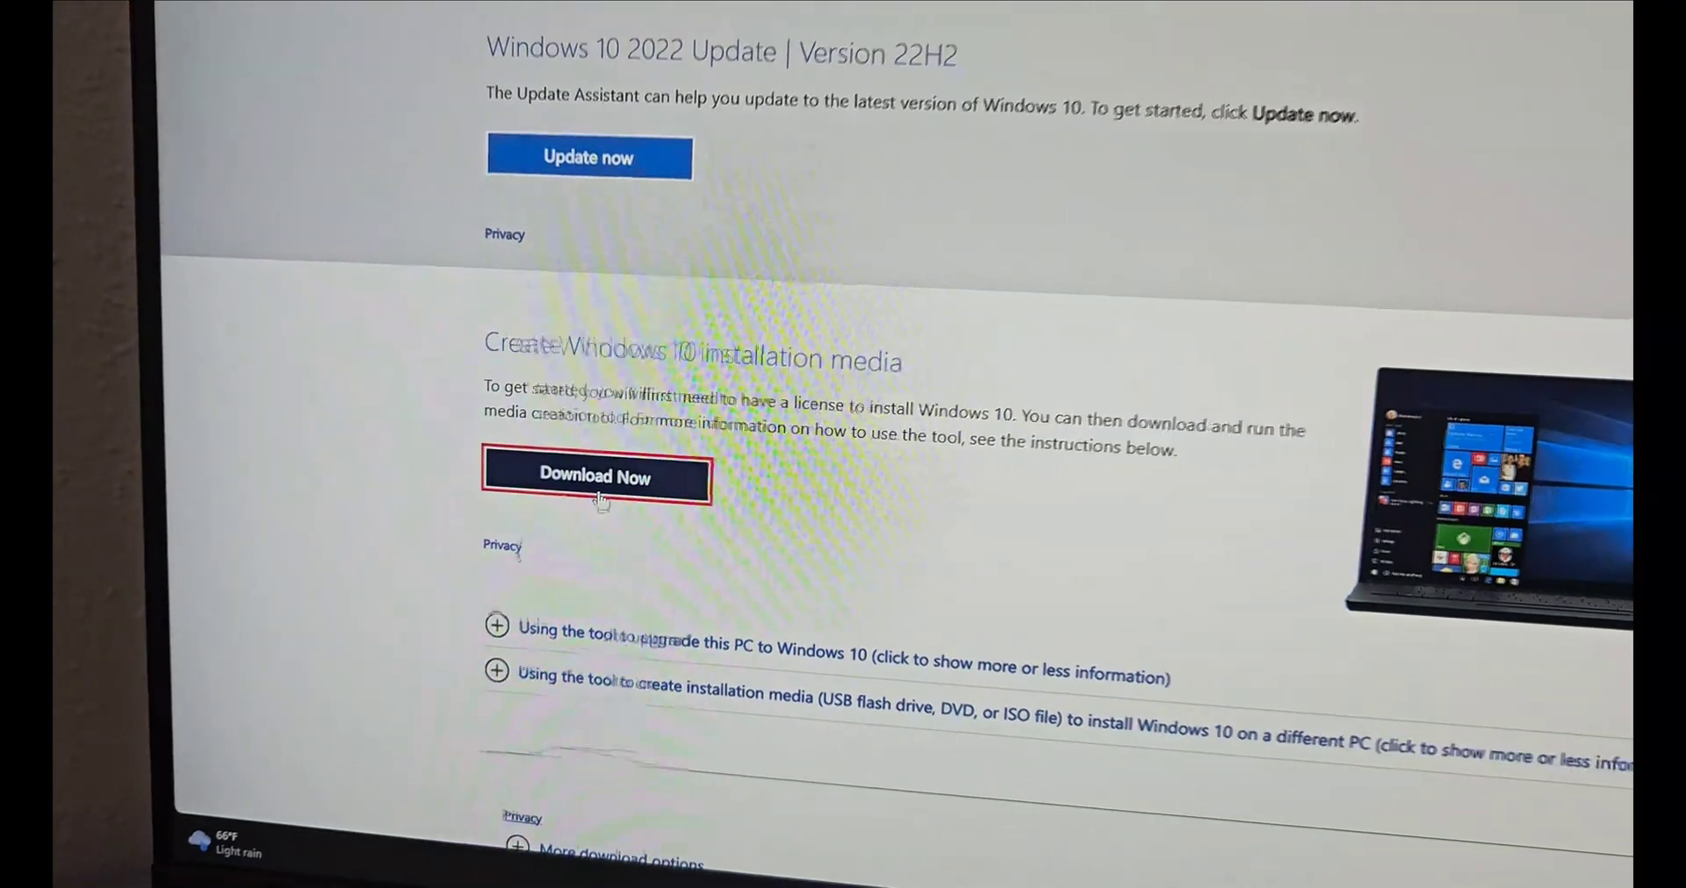
- Download the Windows 10 installation media tool from the Microsoft page and launch it
left_click(595, 478)
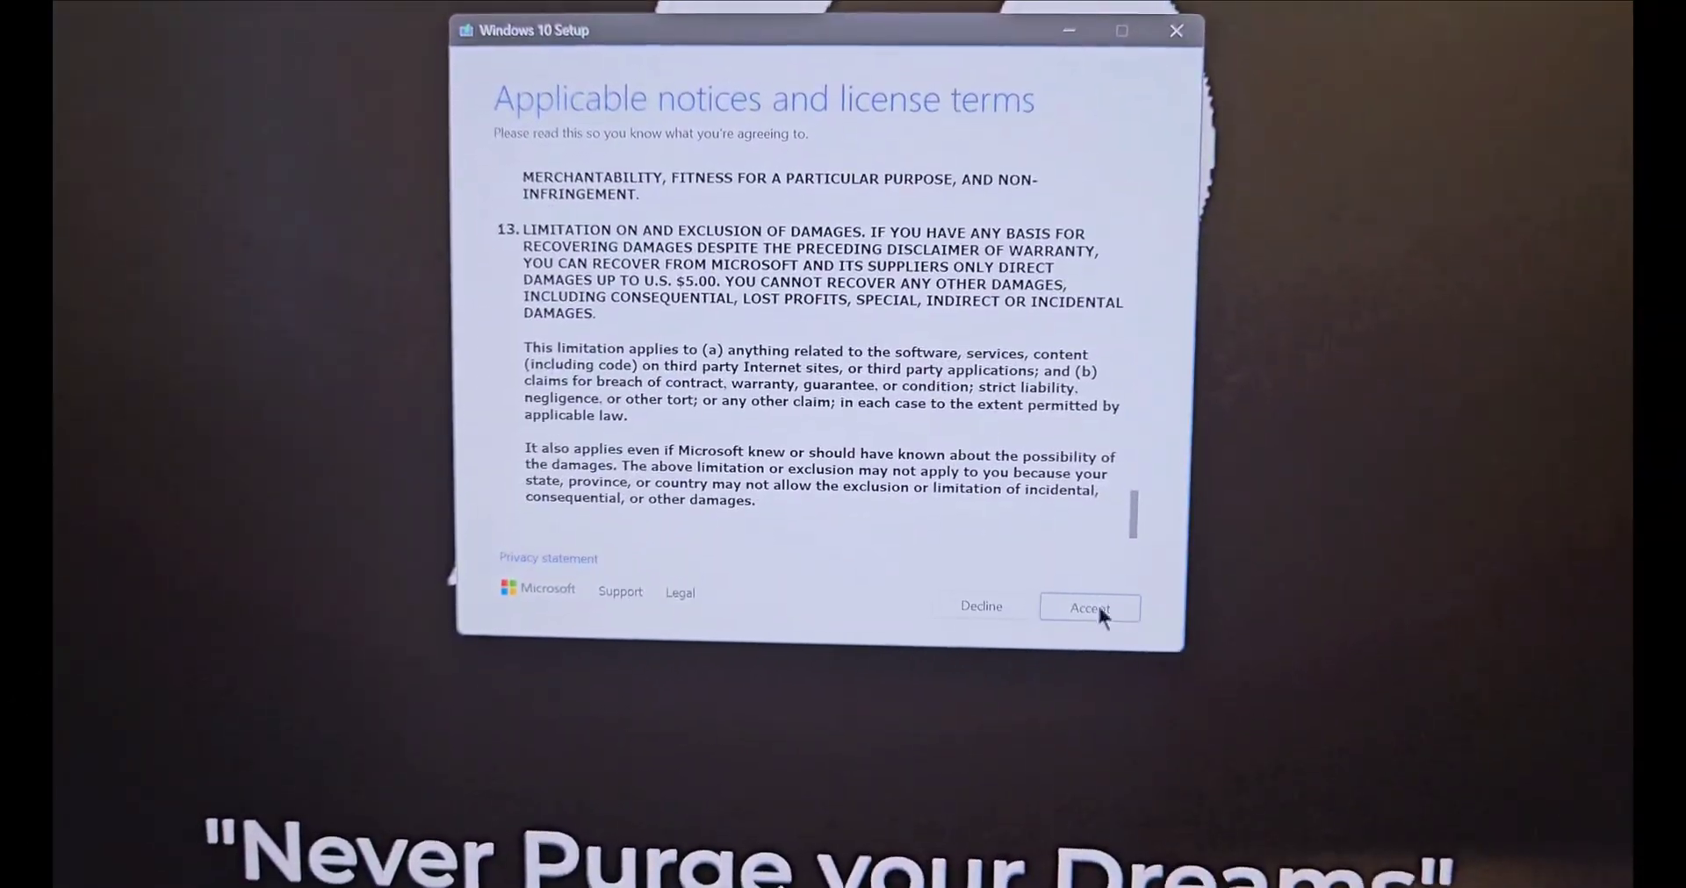
- Accept the license terms and choose 'Create installation media for another PC'
left_click(1088, 608)
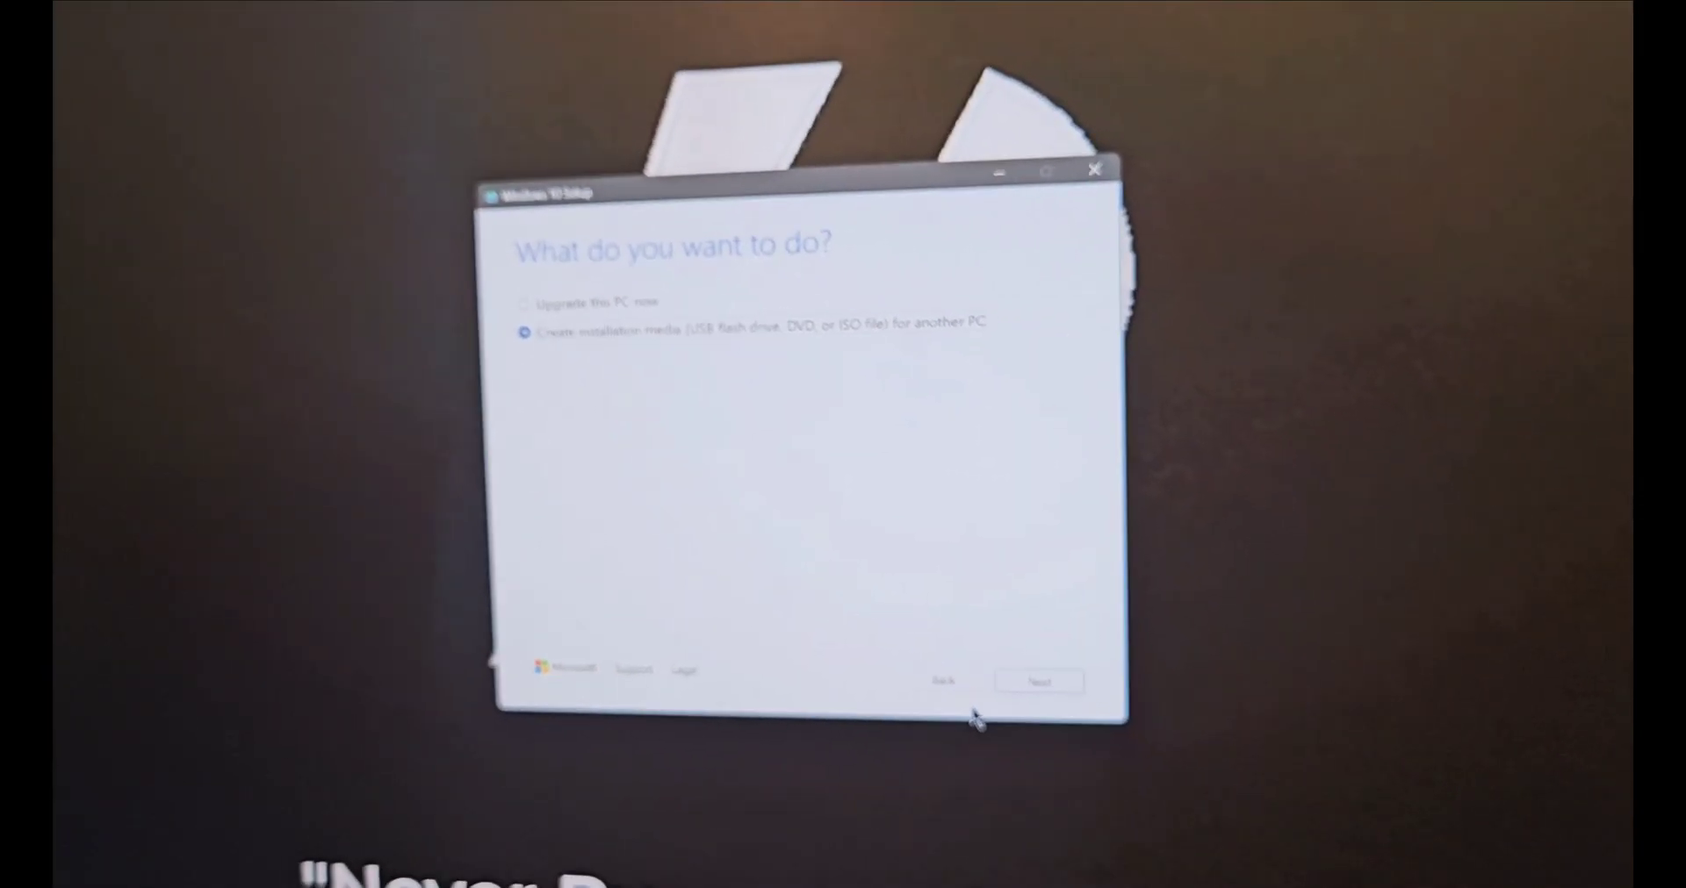
left_click(1036, 682)
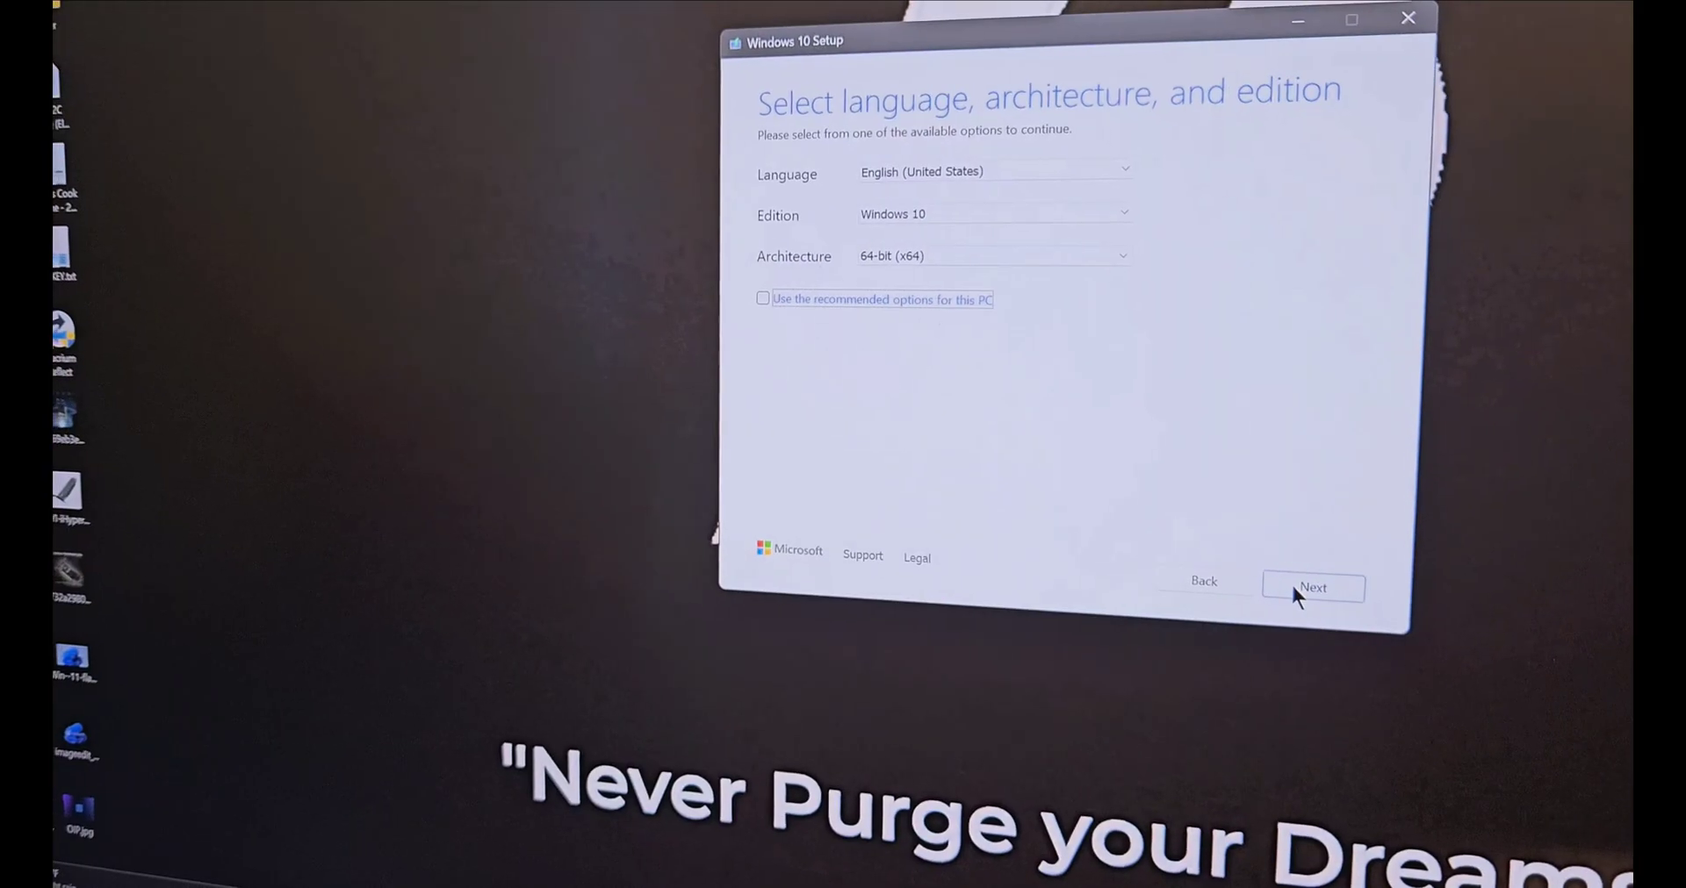
- Keep English (United States), Windows 10, 64-bit and select USB flash drive as the media
left_click(1314, 588)
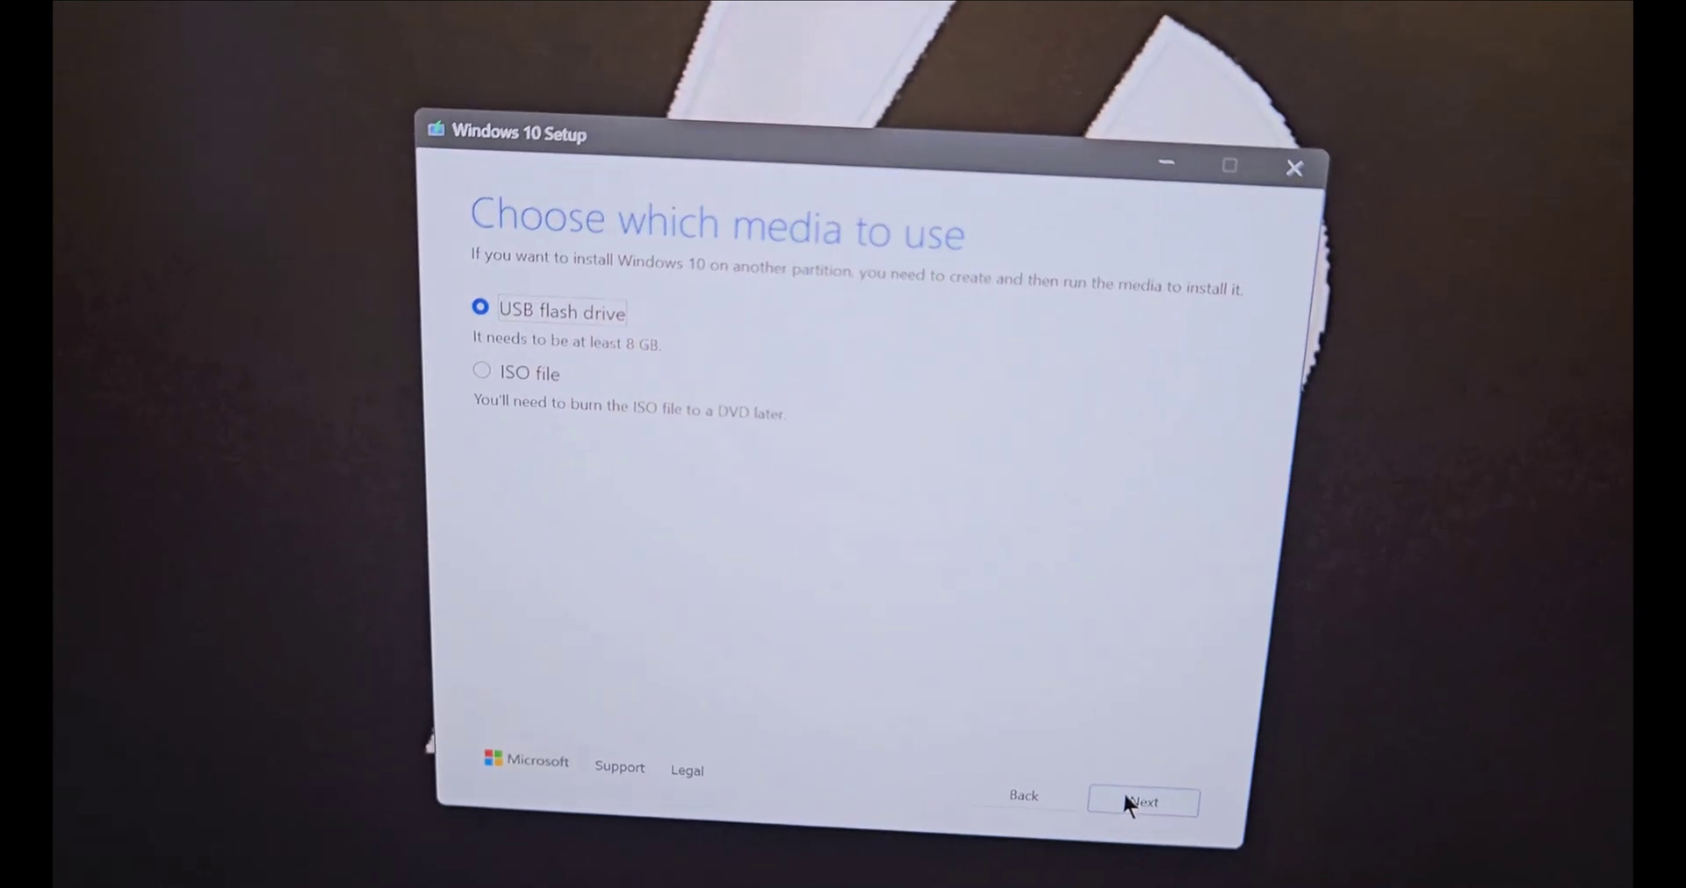
left_click(1142, 799)
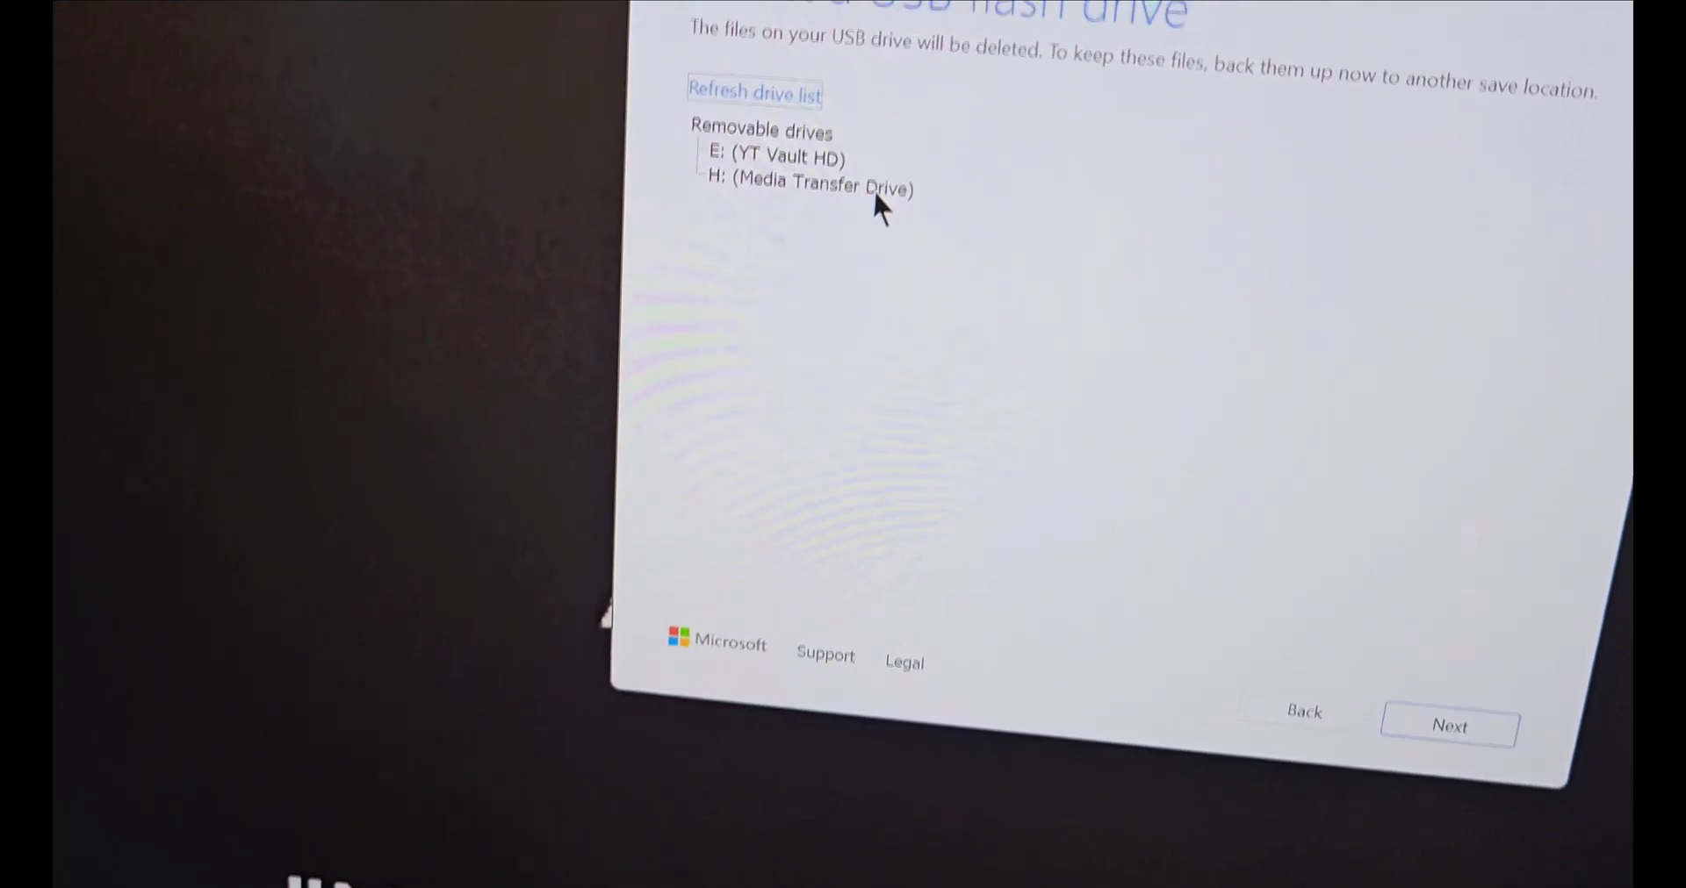
- Select 'H: (Media Transfer Drive)' as the target and begin downloading Windows 10 onto it
left_click(801, 186)
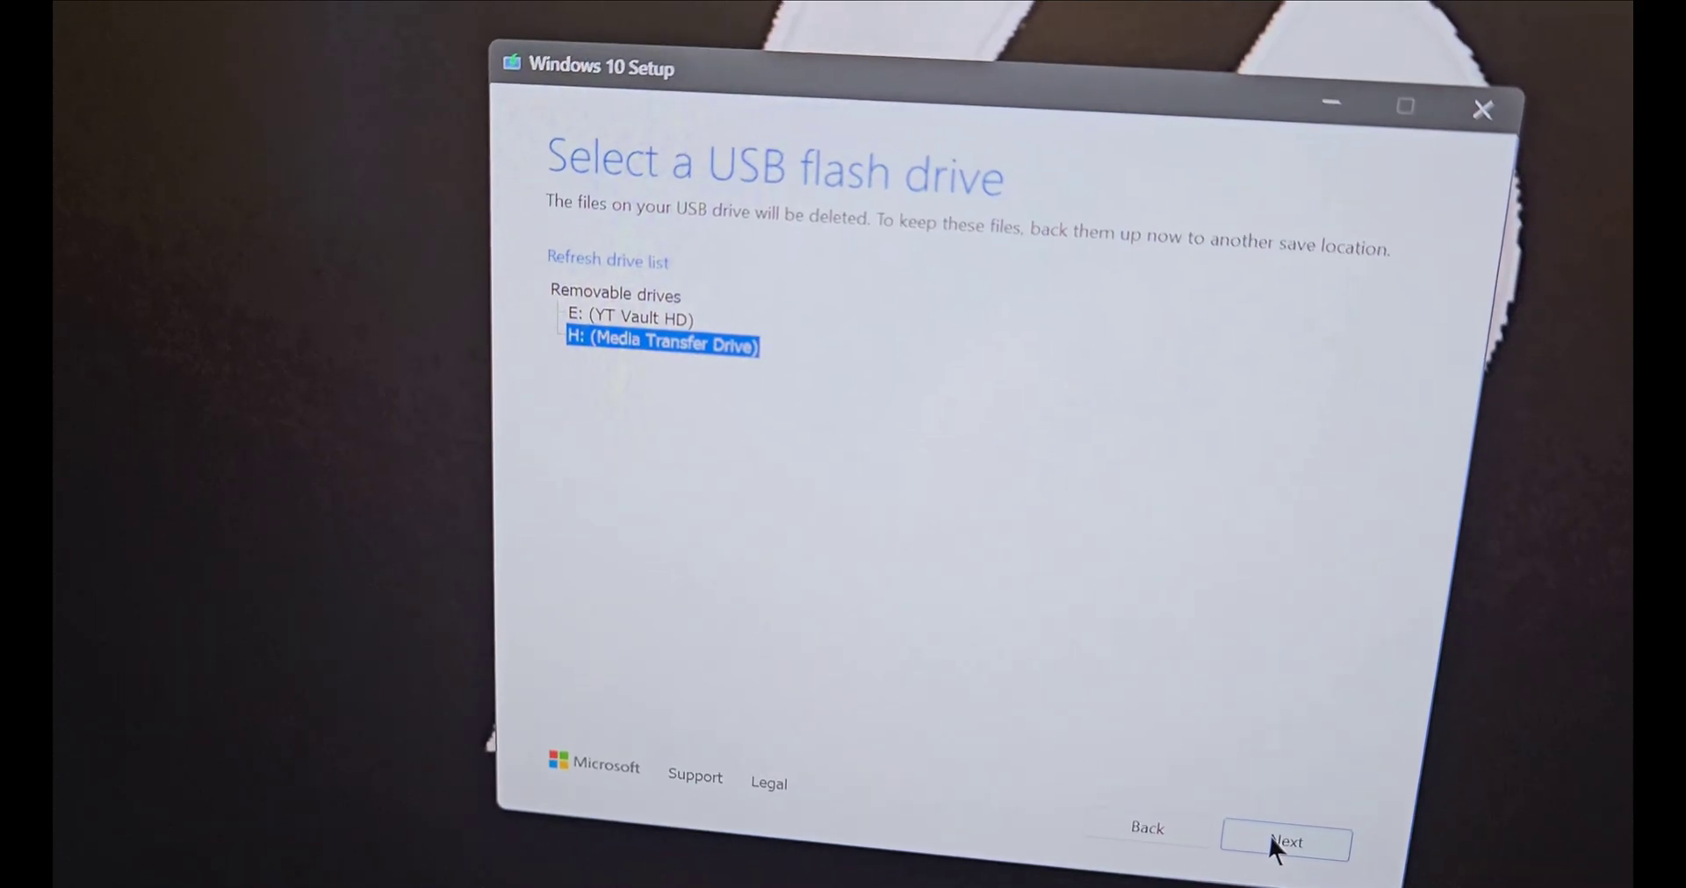
left_click(1289, 843)
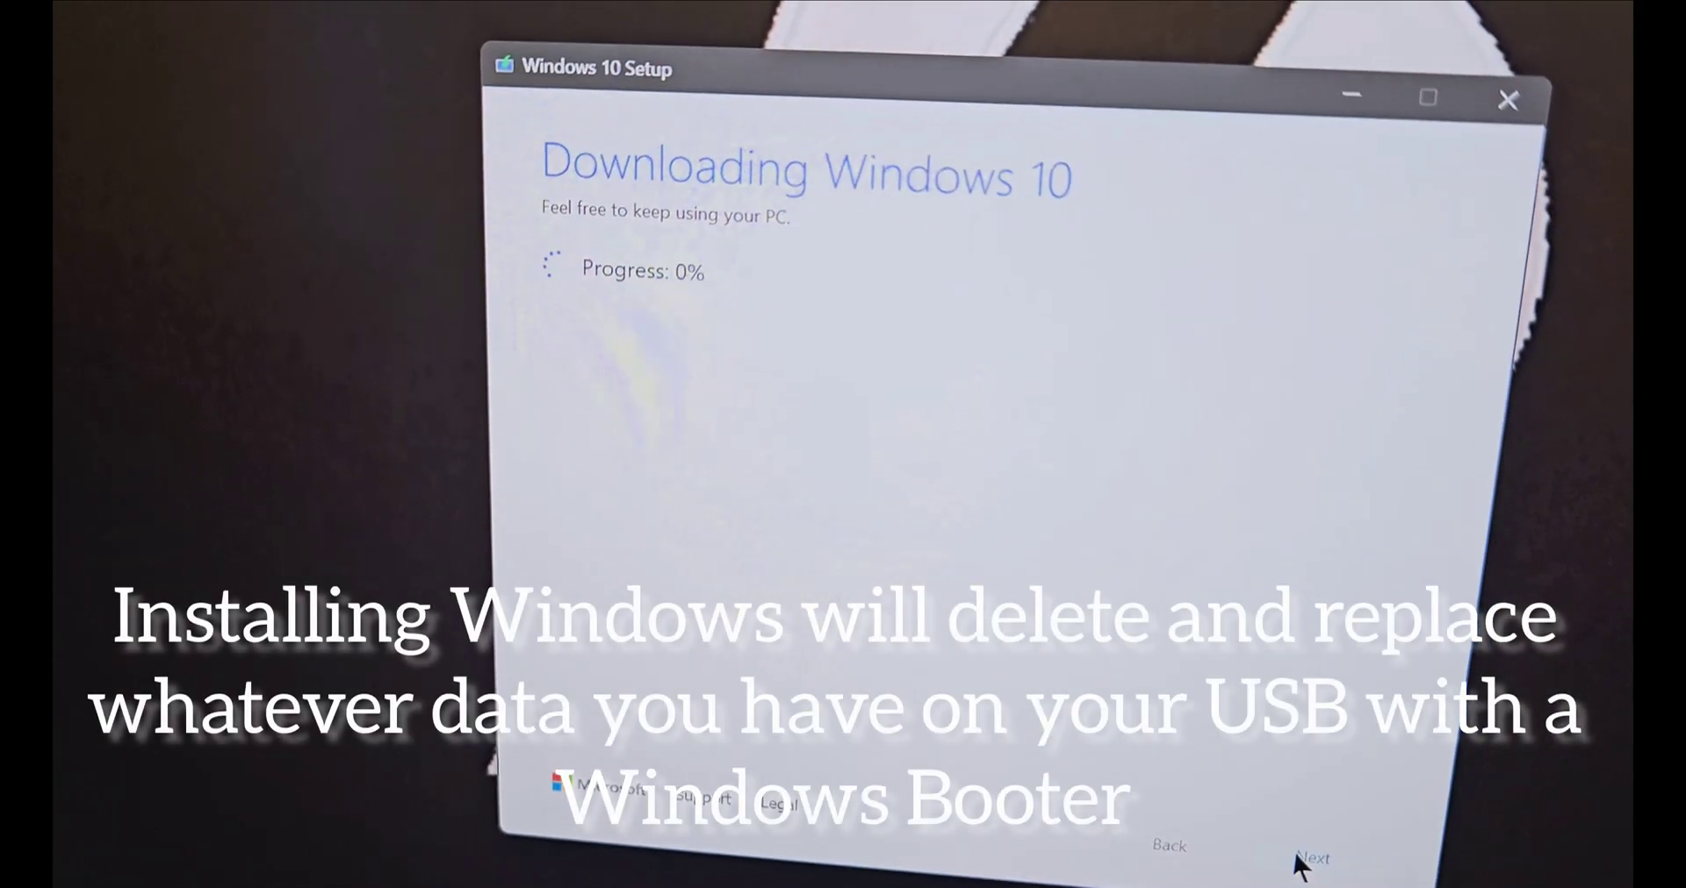